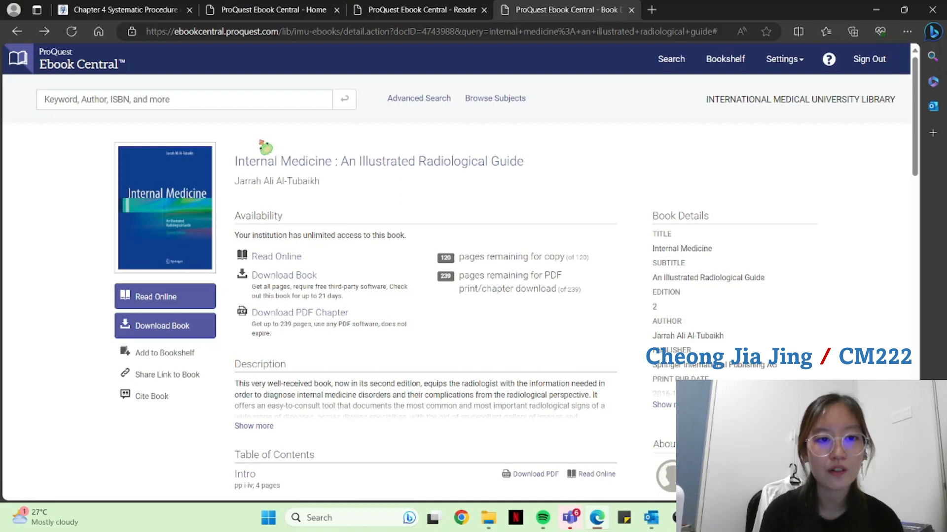
{"action": "mouse_move", "coordinate": [256, 179]}
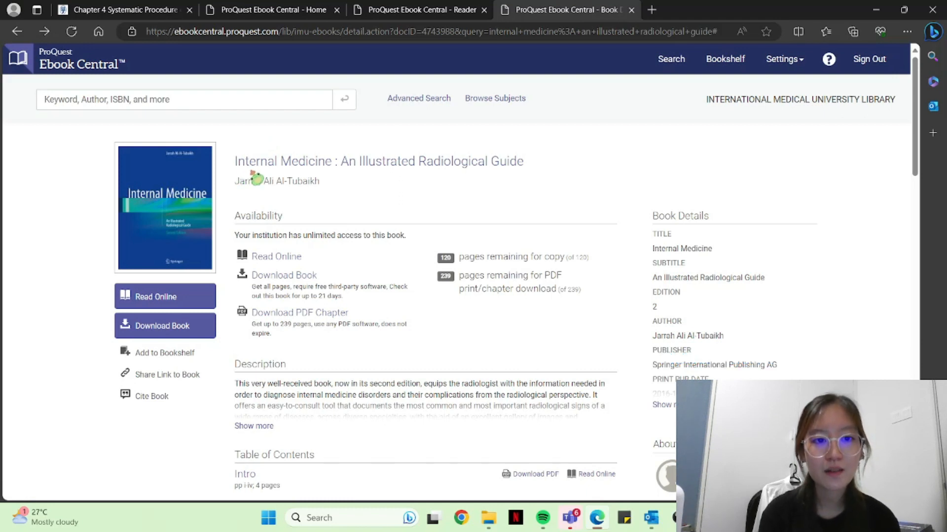
{"action": "mouse_move", "coordinate": [462, 179]}
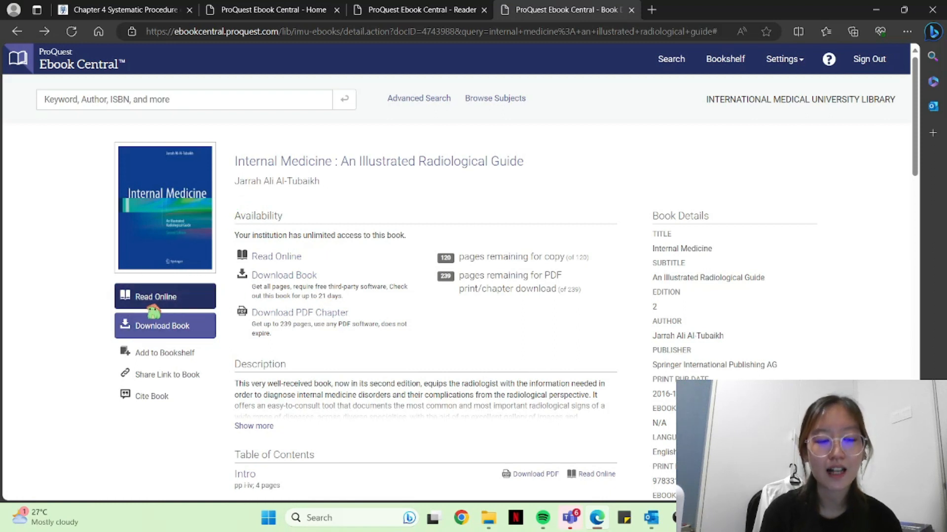
{"action": "mouse_move", "coordinate": [199, 332]}
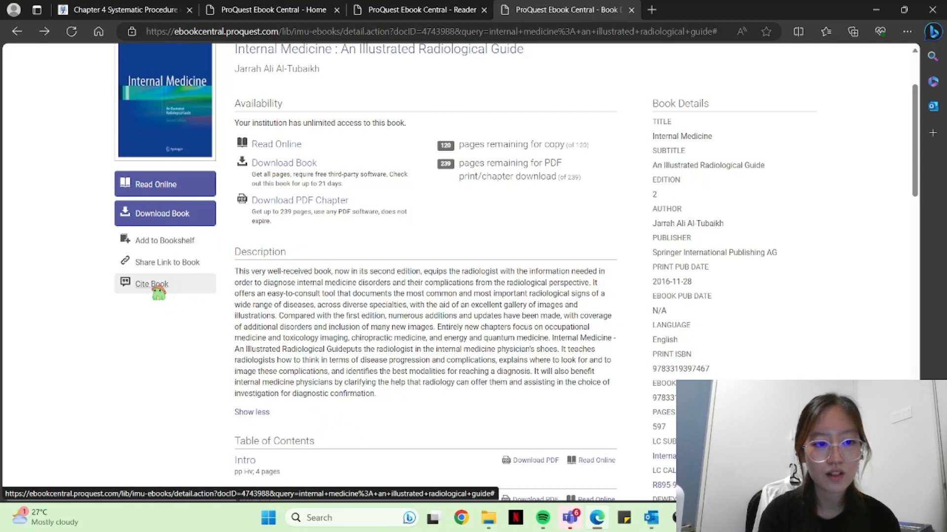
{"action": "left_click", "coordinate": [152, 284]}
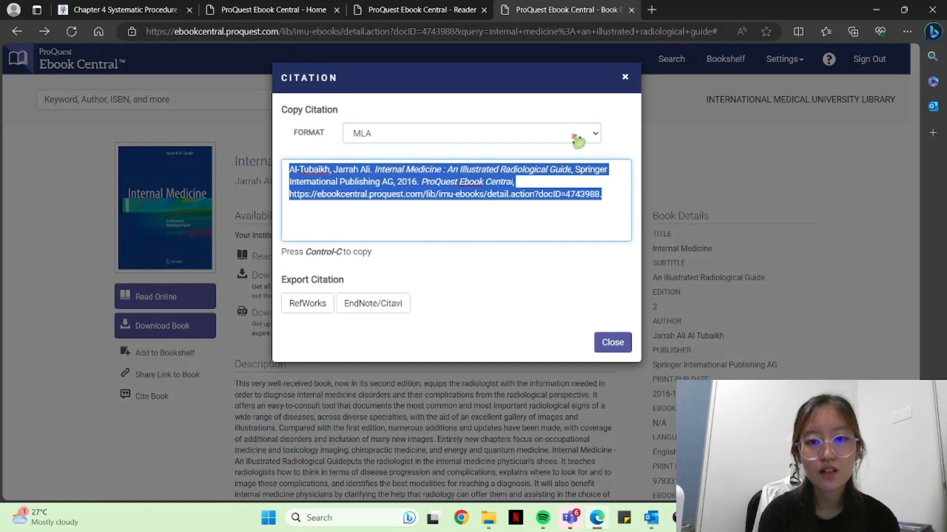
{"action": "left_click", "coordinate": [594, 133]}
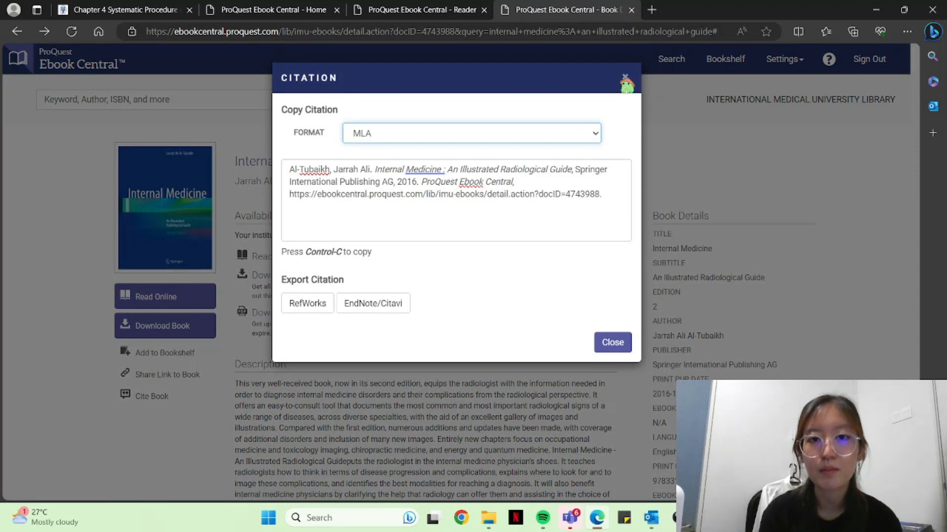
{"action": "left_click", "coordinate": [611, 343]}
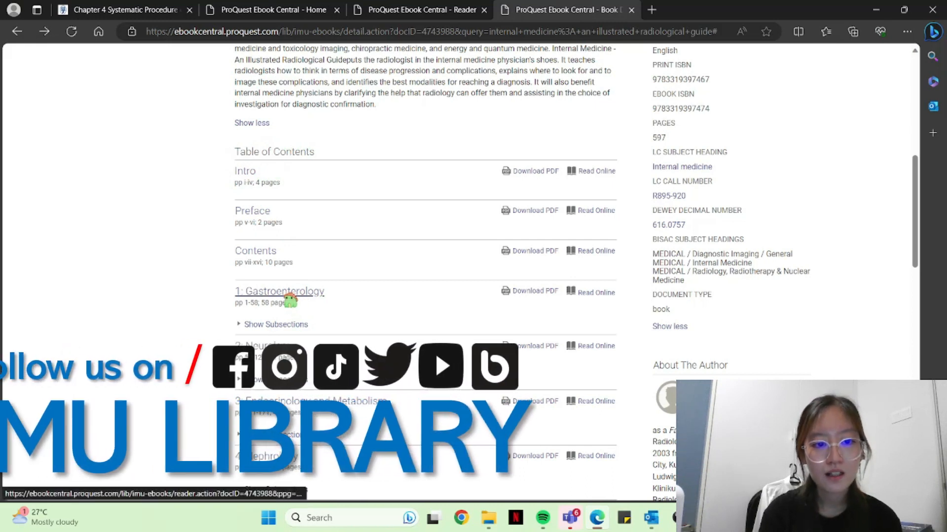
Open the '1: Gastroenterology' chapter in the online reader
{"action": "left_click", "coordinate": [279, 291]}
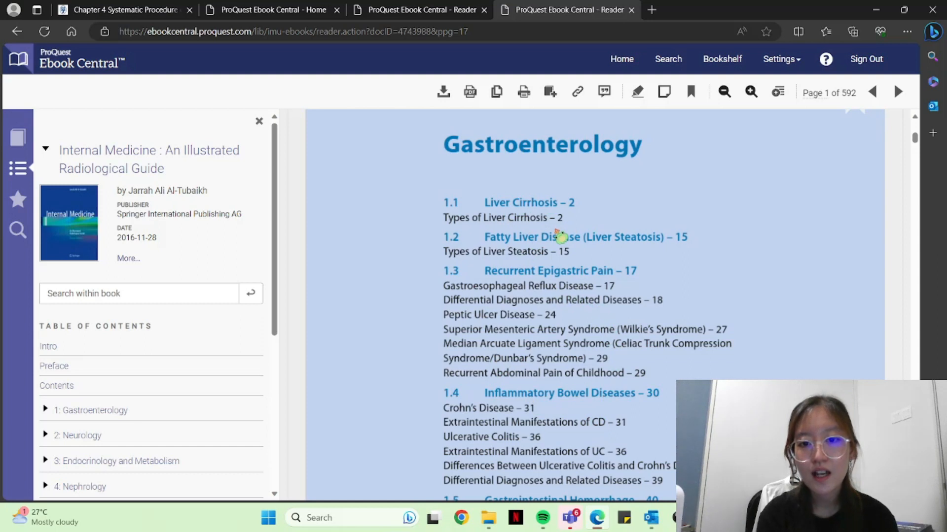
Advance through the chapter section list to the Liver Cirrhosis text on page 3
{"action": "scroll", "scroll_direction": "down", "scroll_amount": 3}
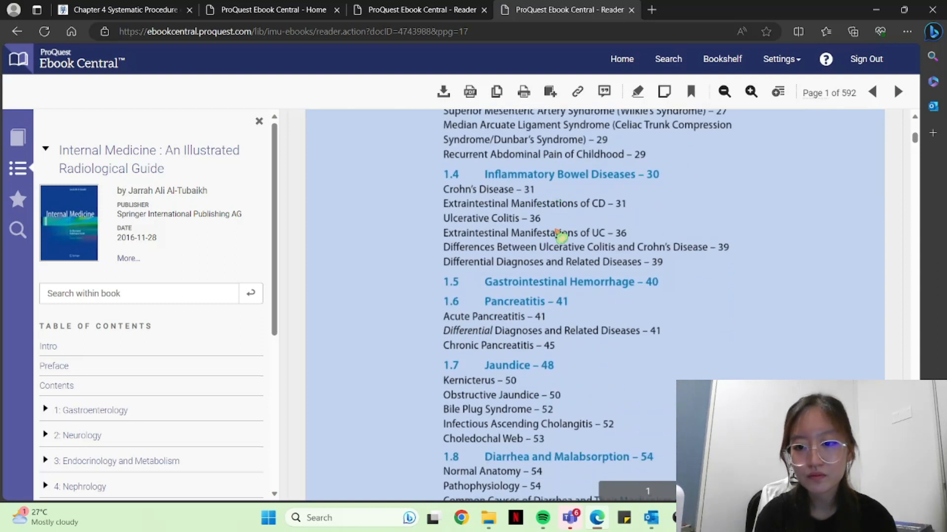
{"action": "left_click", "coordinate": [898, 92]}
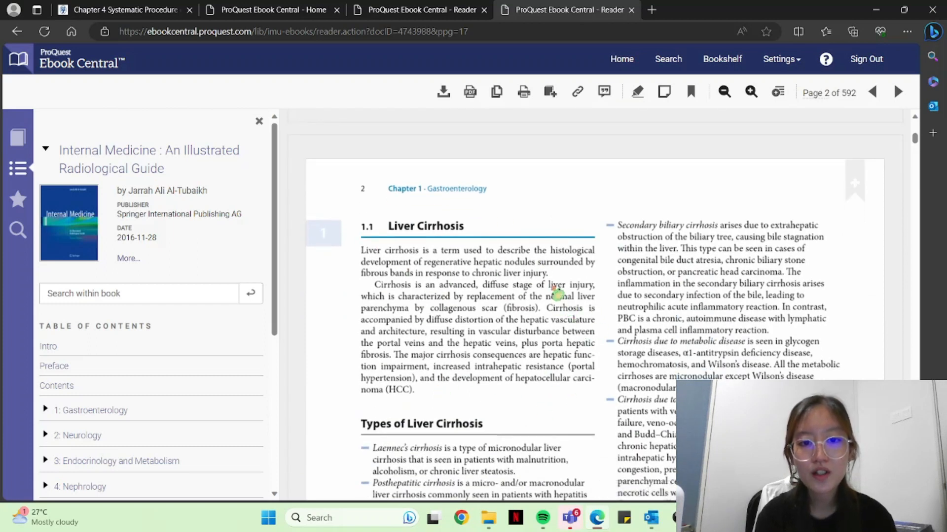
{"action": "left_click", "coordinate": [898, 92]}
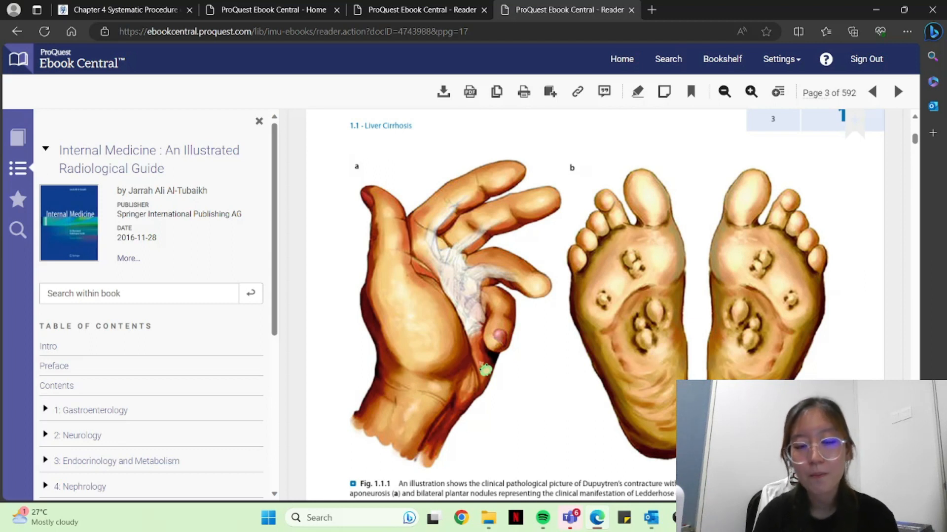
Highlight the phrase 'Patients with cirrhosis are asymptomatic' on page 3
{"action": "scroll", "scroll_direction": "down", "scroll_amount": 3}
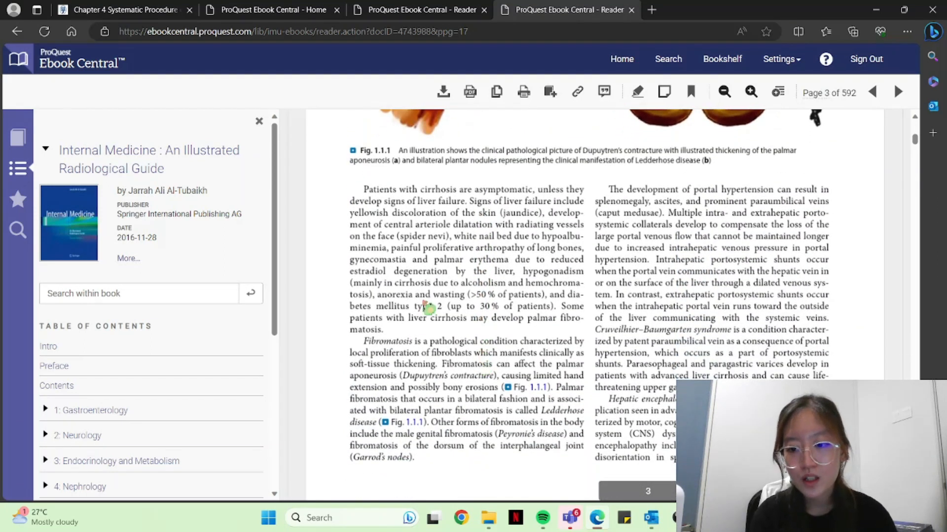
{"action": "mouse_move", "coordinate": [368, 196]}
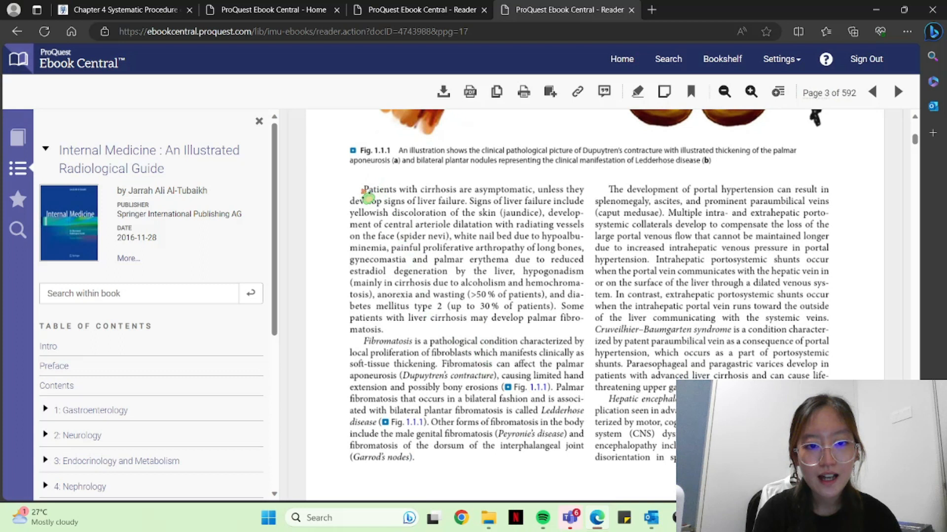
{"action": "left_click_drag", "start_coordinate": [363, 189], "coordinate": [534, 190]}
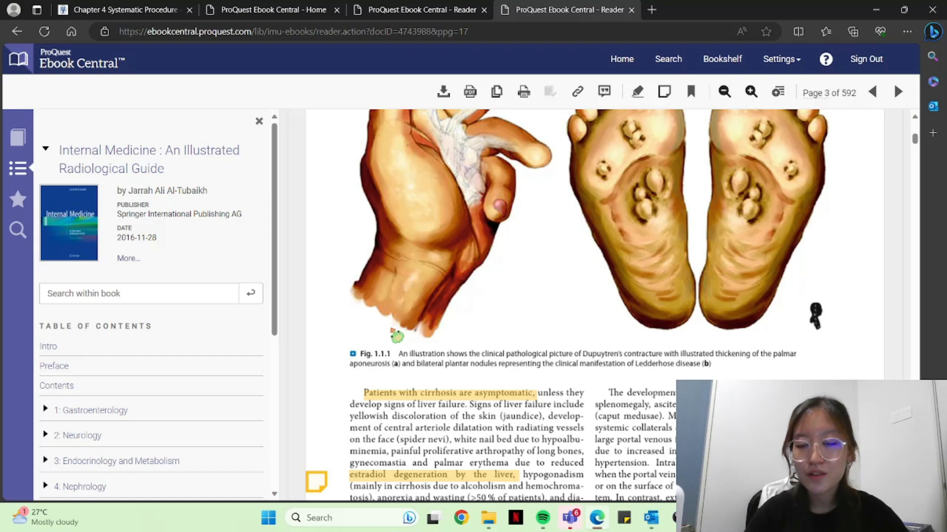
{"action": "mouse_move", "coordinate": [477, 328]}
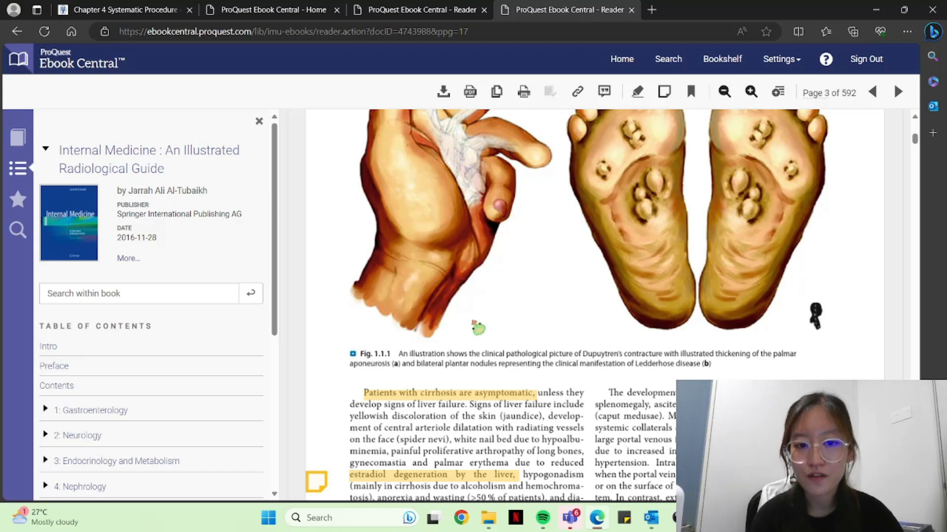